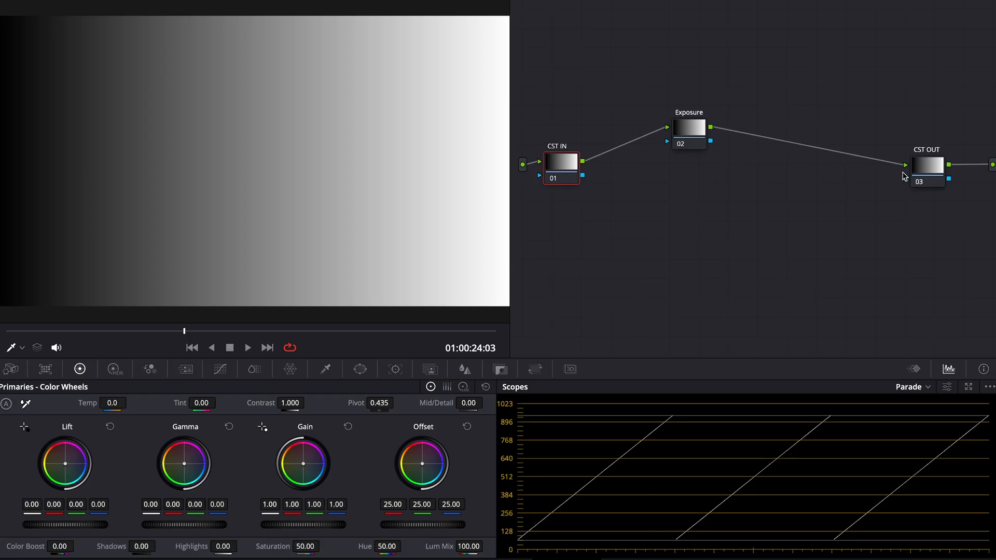
# Step: Select the Exposure node and tidy the node graph layout
pyautogui.click(946, 163)
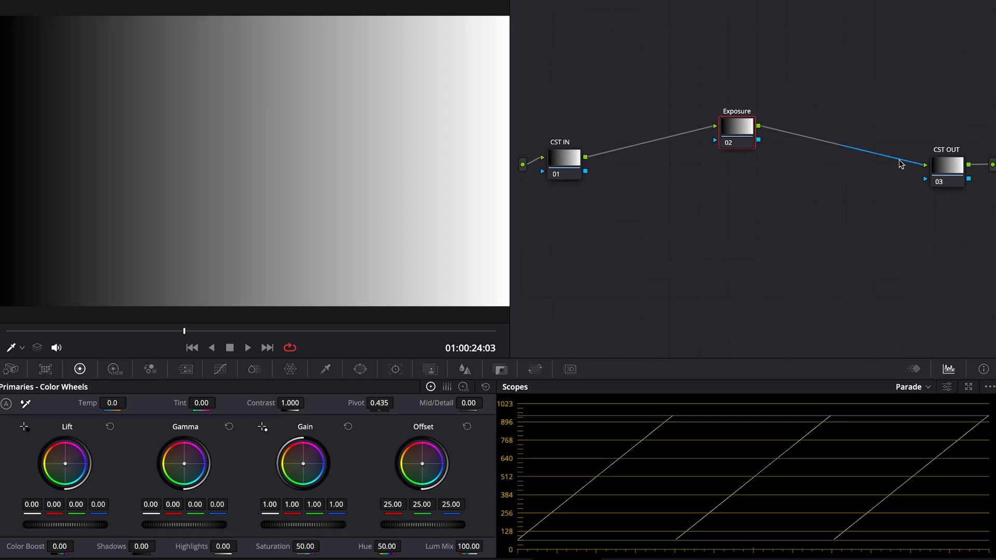
pyautogui.click(561, 157)
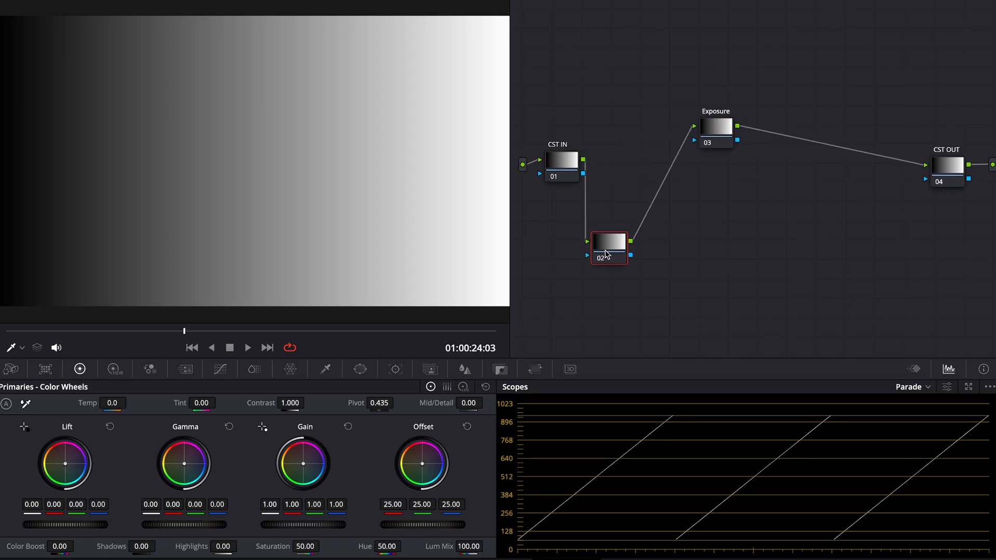
pyautogui.moveTo(608, 248); pyautogui.dragTo(614, 170)
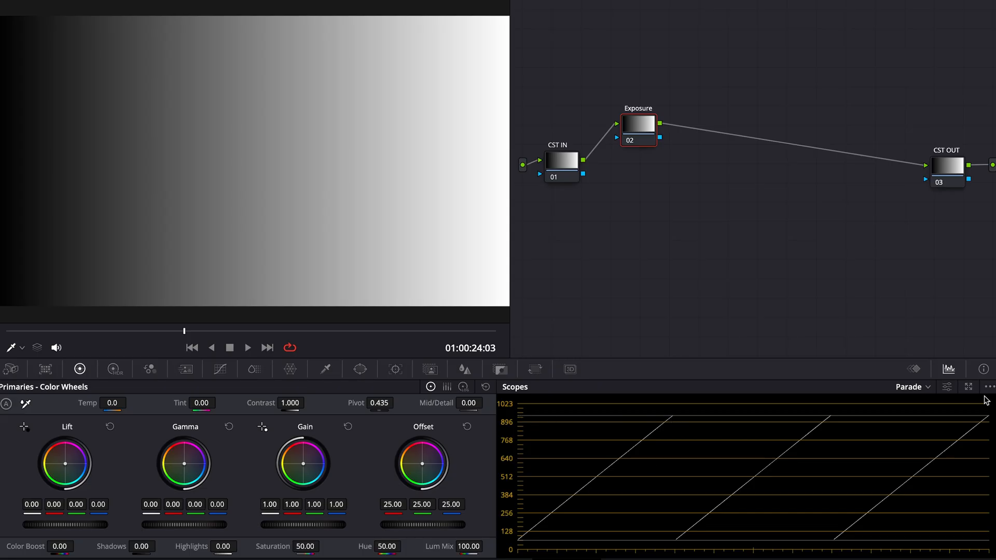
# Step: Raise Lift to about 0.11 so the Parade traces' lower ends move up near 256
pyautogui.click(946, 387)
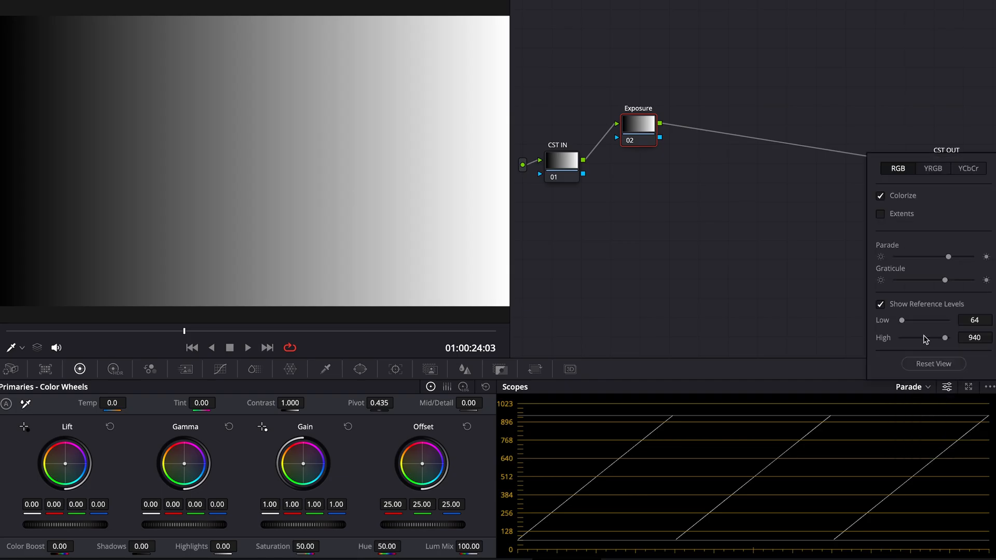
pyautogui.moveTo(551, 439)
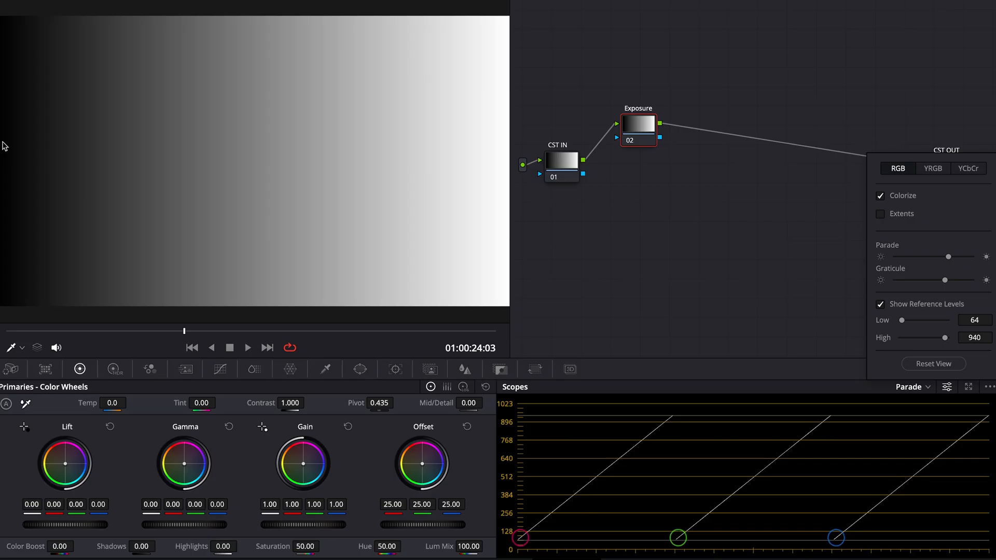
pyautogui.moveTo(5, 158)
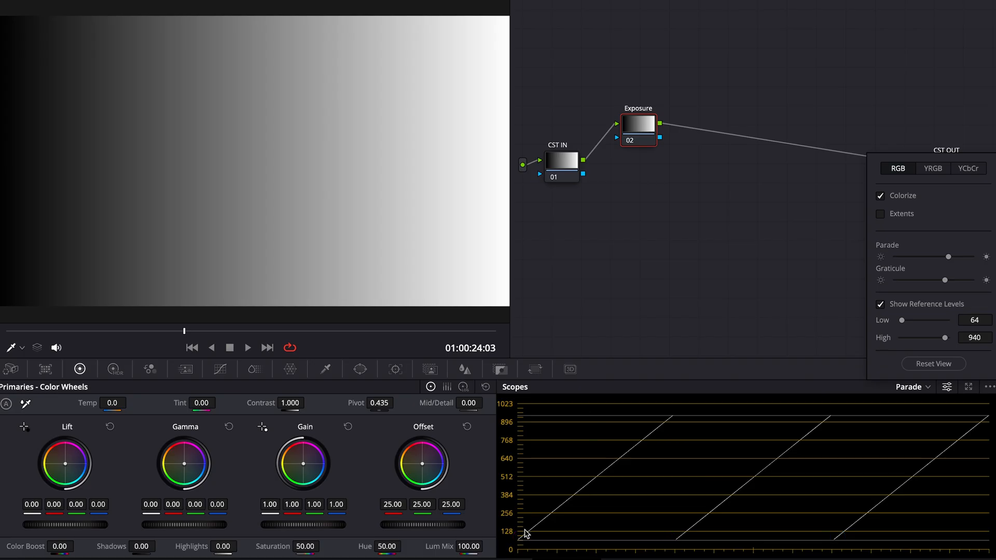
pyautogui.moveTo(669, 421)
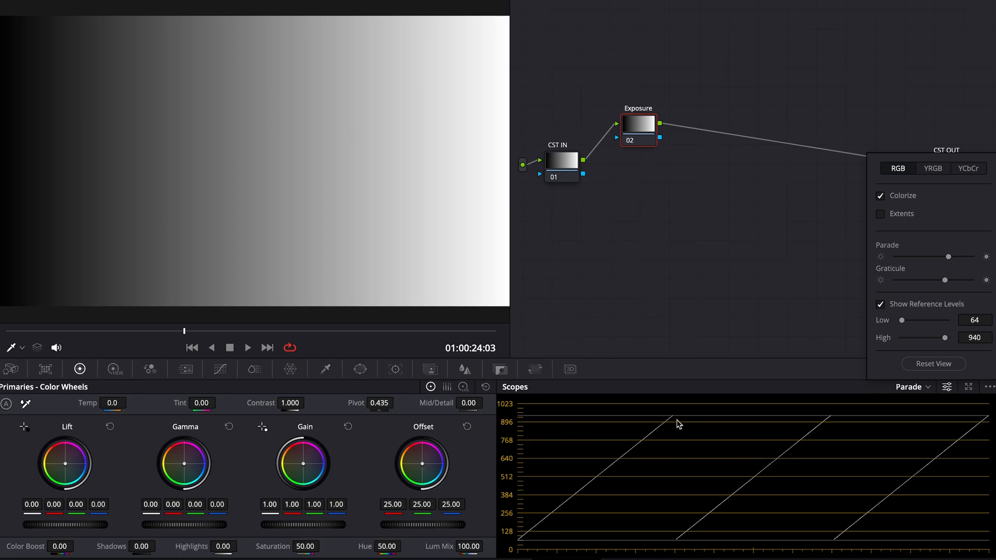
pyautogui.moveTo(909, 375)
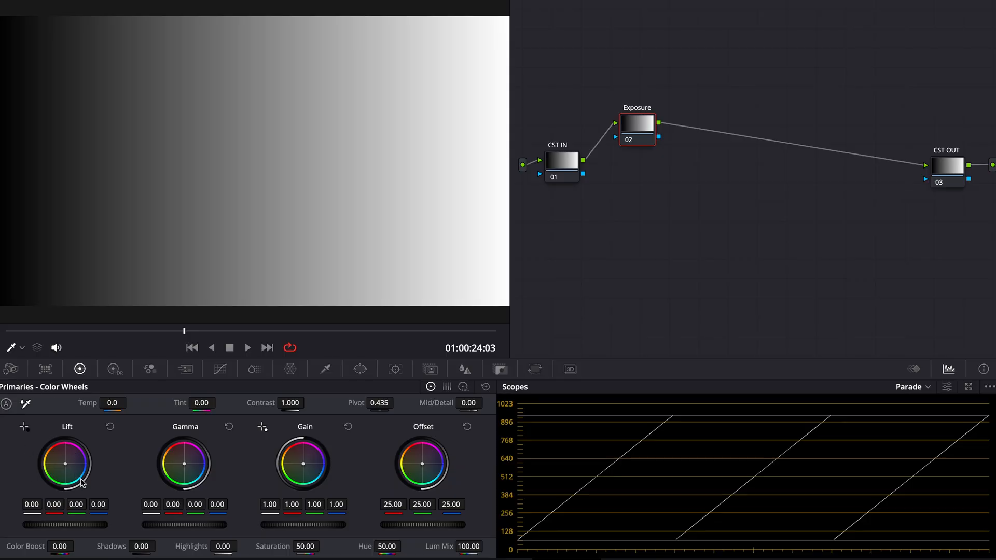
pyautogui.moveTo(193, 452)
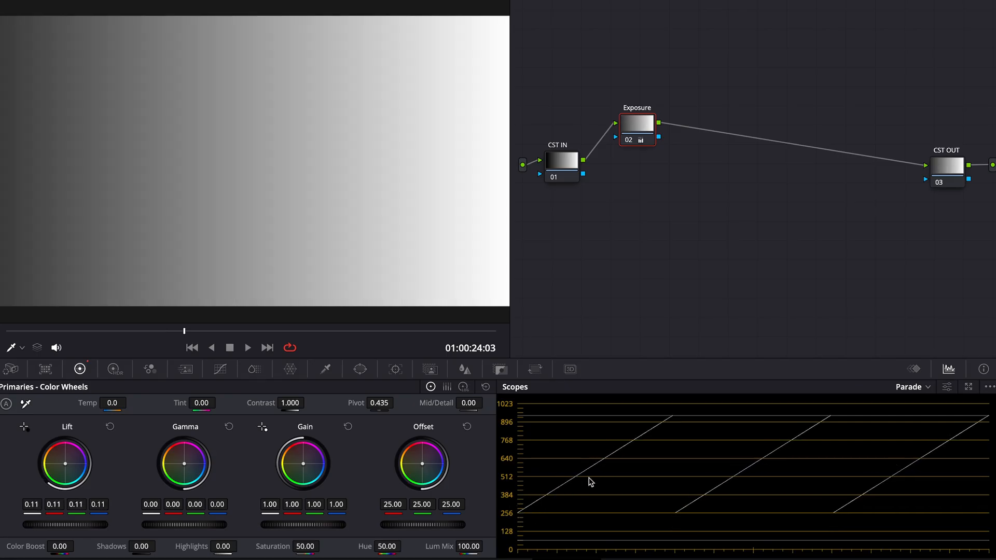
pyautogui.moveTo(66, 464); pyautogui.dragTo(66, 482)
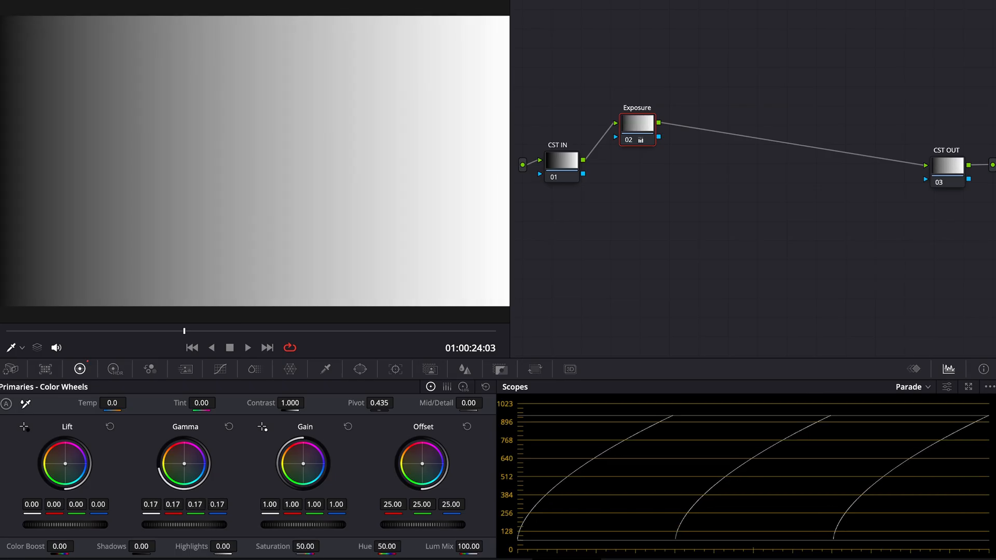
# Step: Raise Gamma to about 0.17, then ease it back toward 0.07 watching the Parade curves
pyautogui.moveTo(183, 448); pyautogui.dragTo(178, 457)
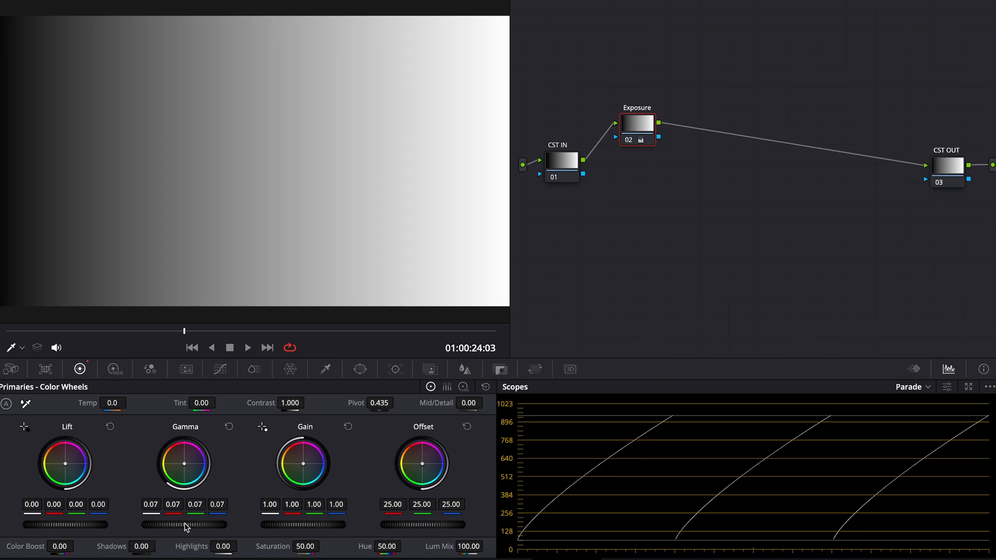
pyautogui.moveTo(191, 525); pyautogui.dragTo(183, 525)
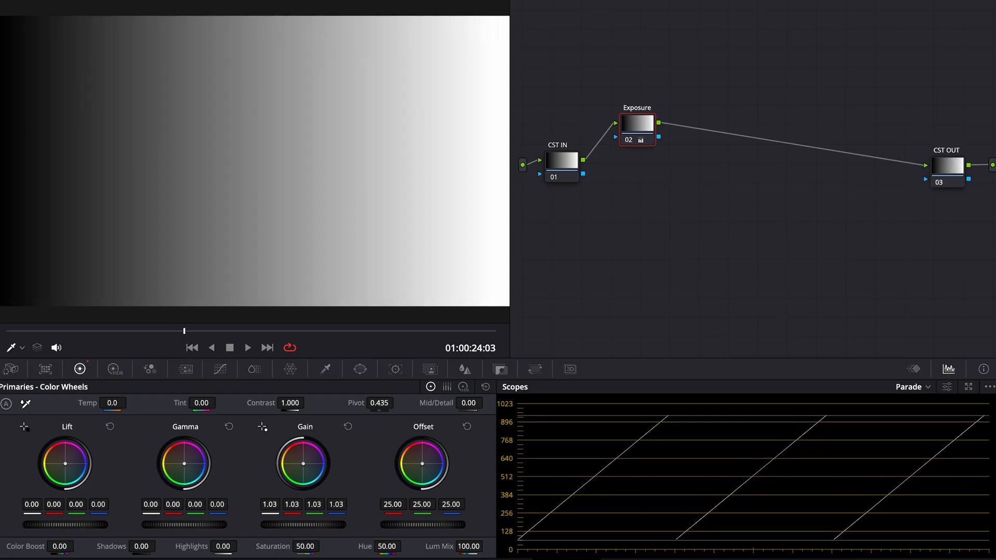
pyautogui.moveTo(302, 464); pyautogui.dragTo(299, 473)
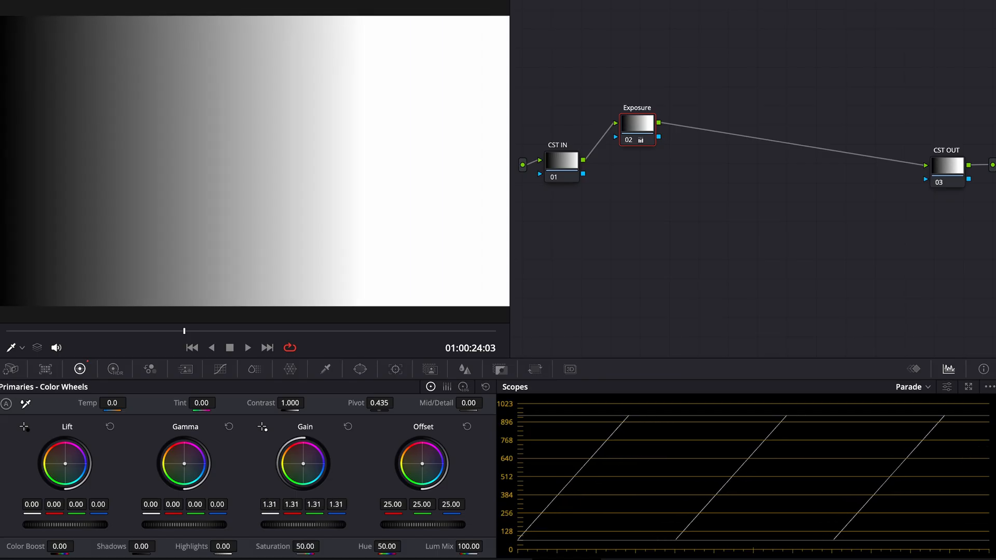
pyautogui.moveTo(301, 463); pyautogui.dragTo(302, 475)
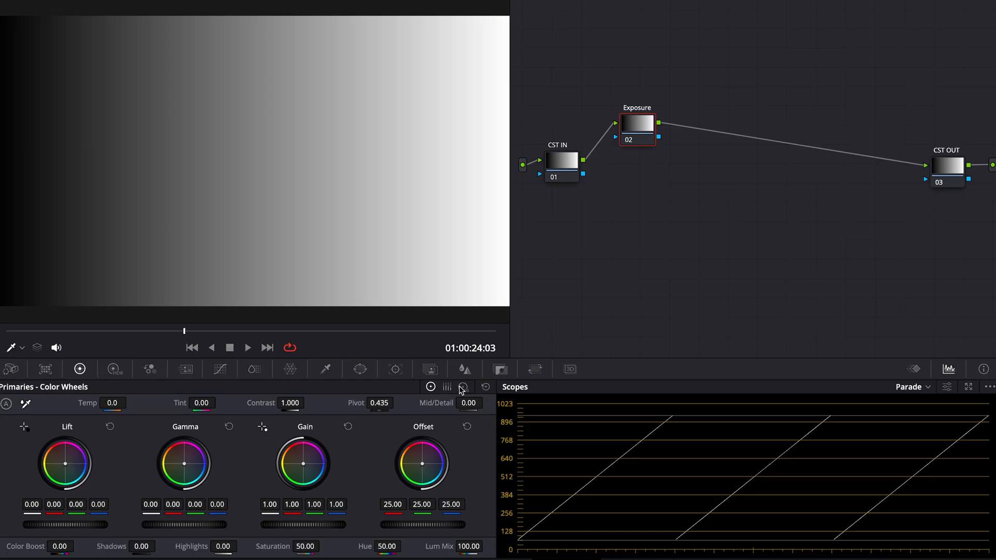
# Step: Try a Shadow adjustment on the Log Wheels, reset the wheels and return Shadow to default
pyautogui.click(463, 387)
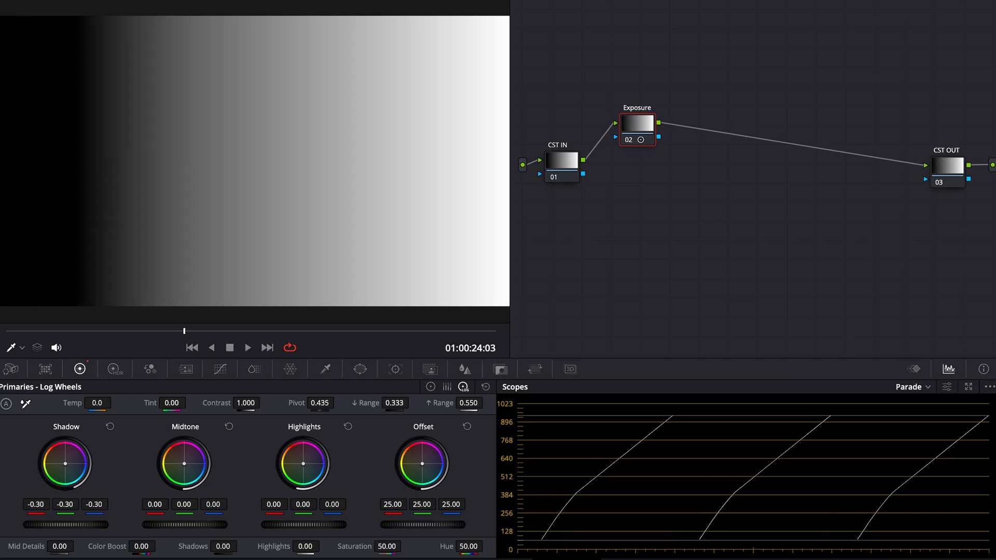
pyautogui.moveTo(76, 524); pyautogui.dragTo(86, 524)
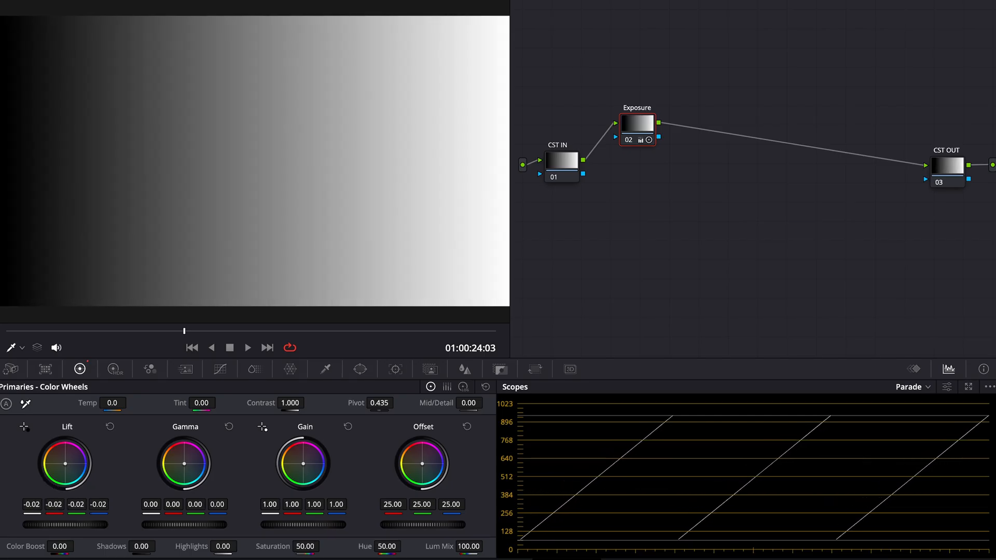
pyautogui.click(109, 426)
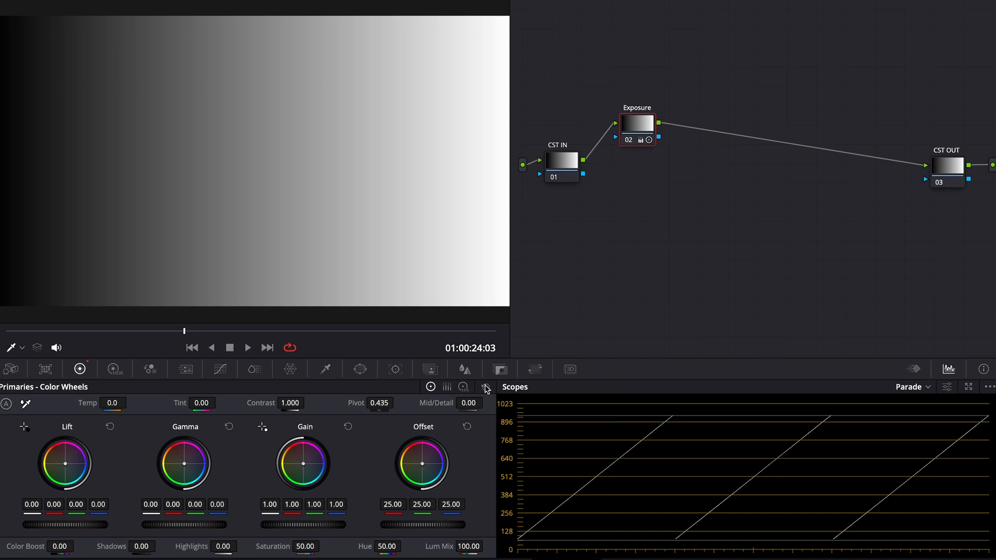
pyautogui.click(464, 387)
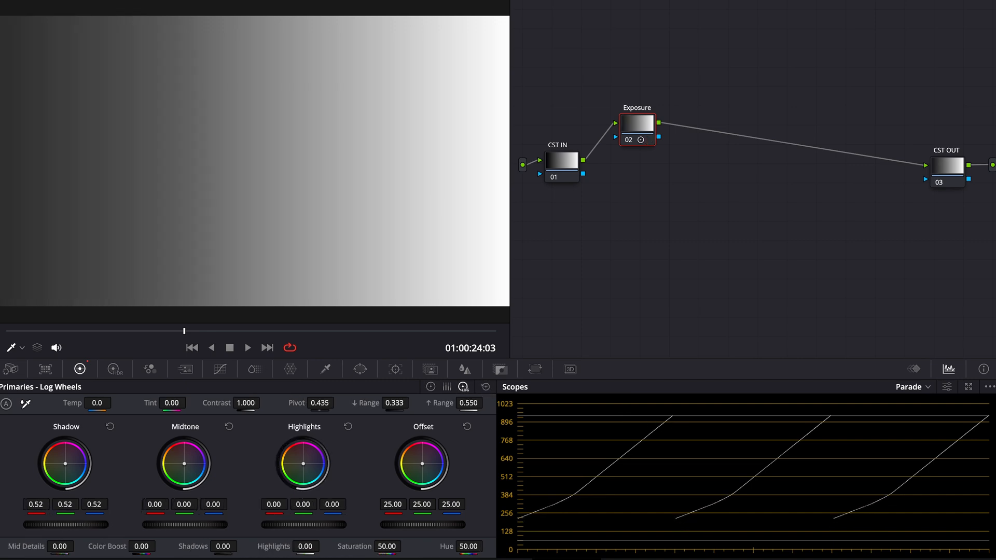
pyautogui.click(114, 426)
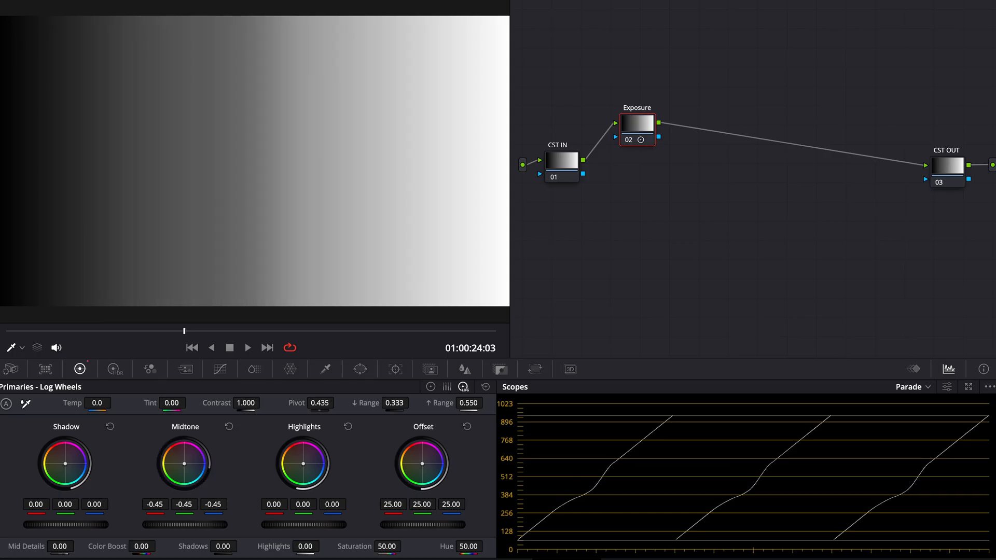
# Step: Move the Log Midtone wheel down and up, then reset it to 0.00
pyautogui.moveTo(183, 464); pyautogui.dragTo(184, 482)
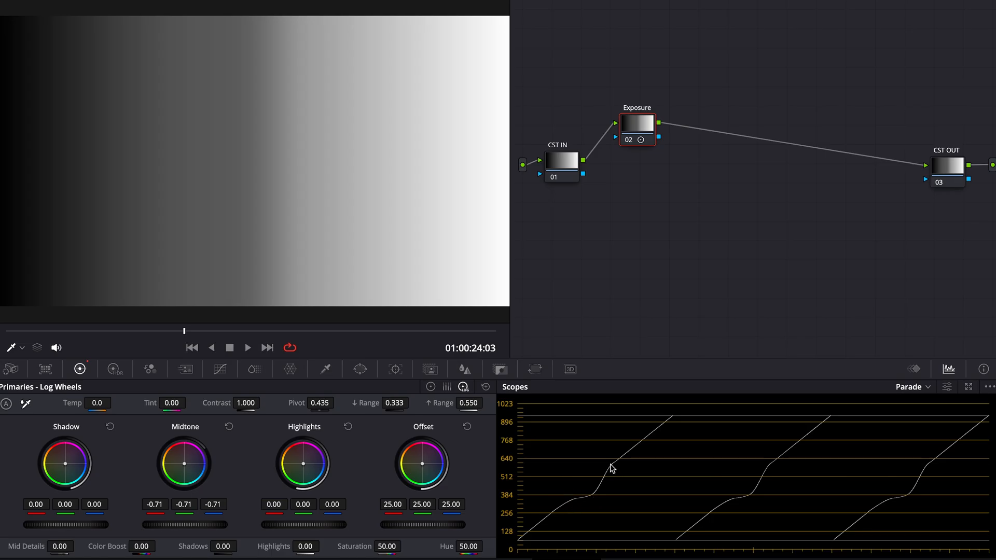
pyautogui.moveTo(615, 470)
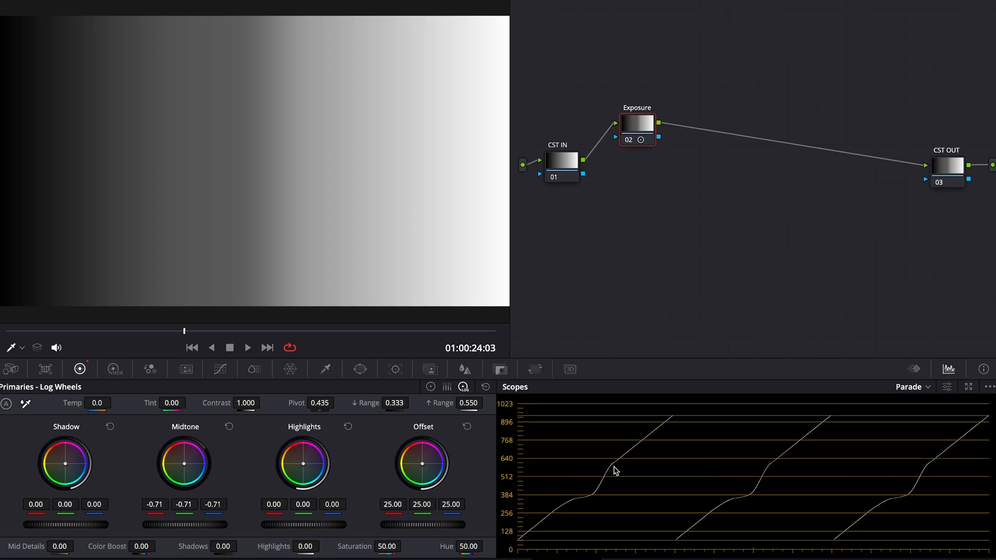
pyautogui.moveTo(184, 463); pyautogui.dragTo(183, 445)
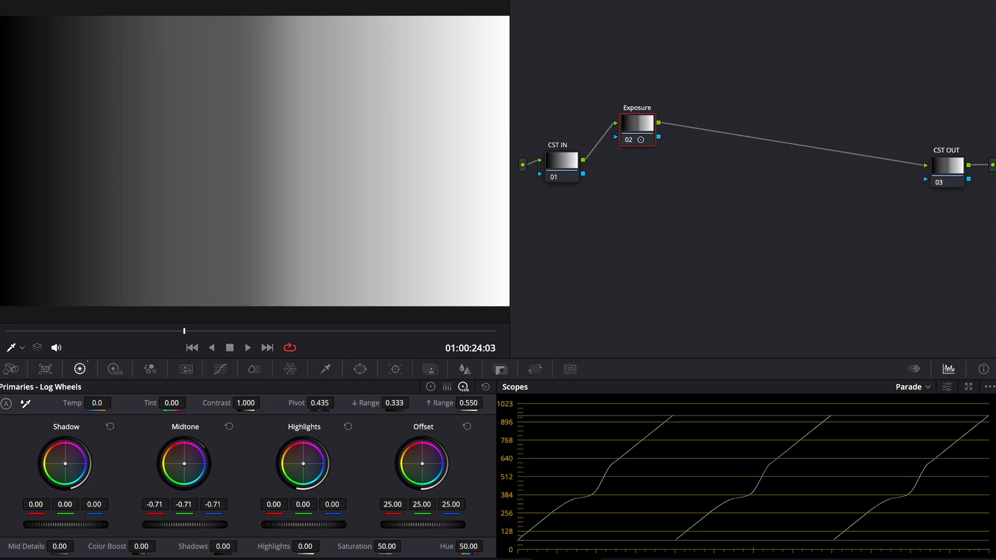
pyautogui.click(228, 426)
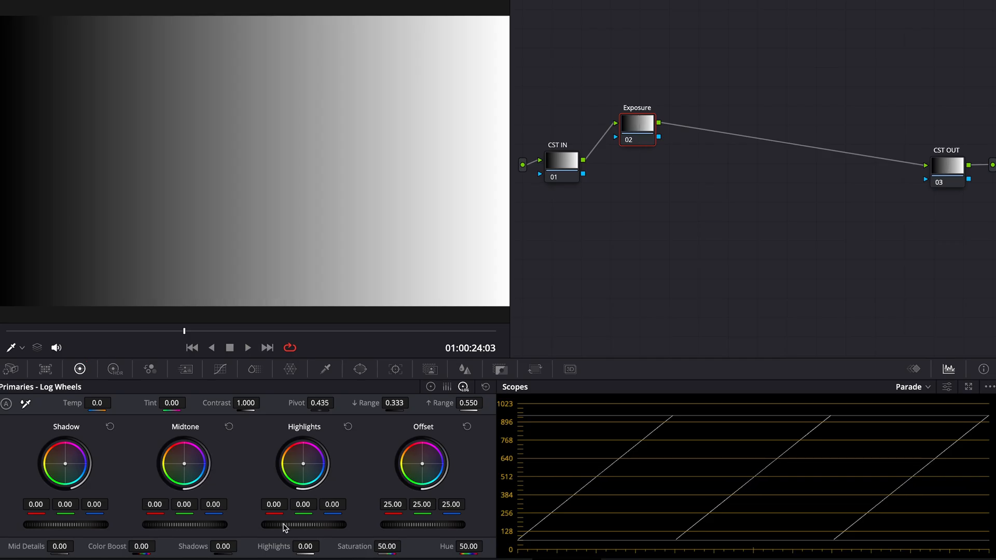
# Step: Lower and raise the Log Highlights level to see its effect on the Parade
pyautogui.moveTo(298, 523); pyautogui.dragTo(322, 523)
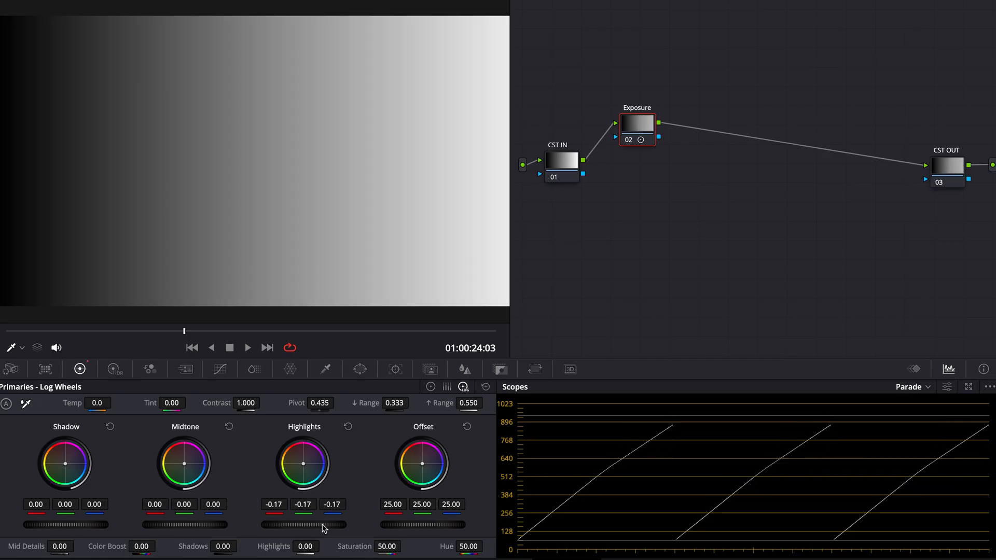
pyautogui.moveTo(330, 524); pyautogui.dragTo(321, 524)
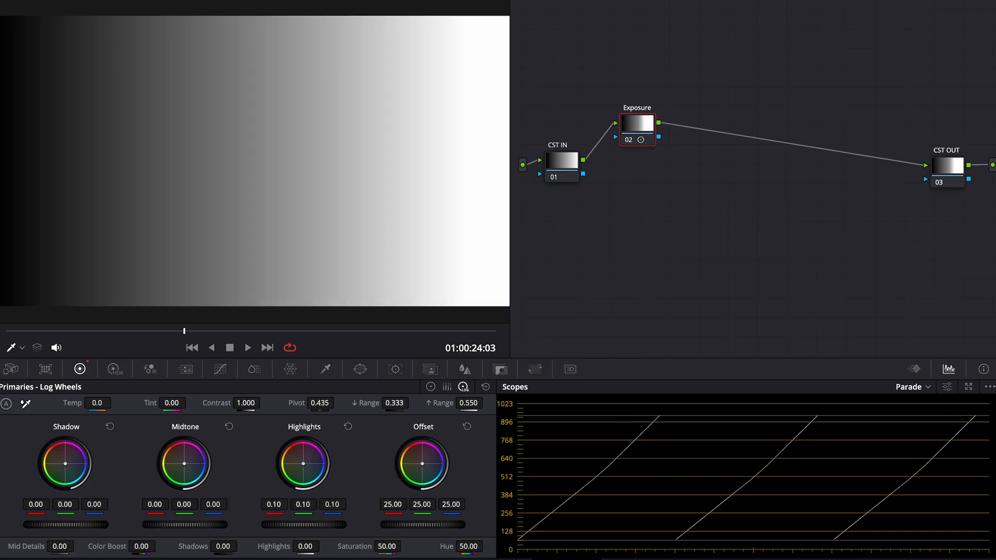
pyautogui.moveTo(303, 463); pyautogui.dragTo(303, 483)
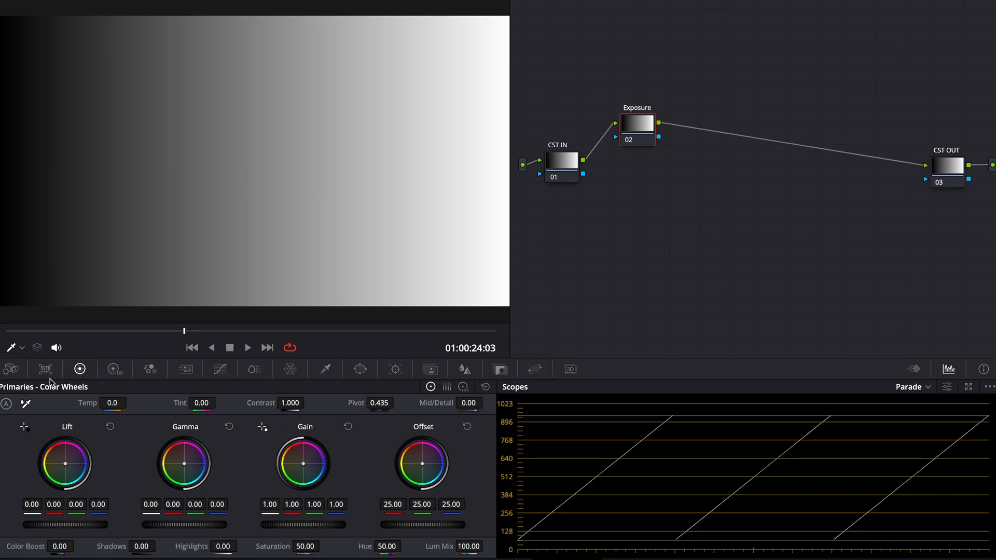
pyautogui.click(446, 387)
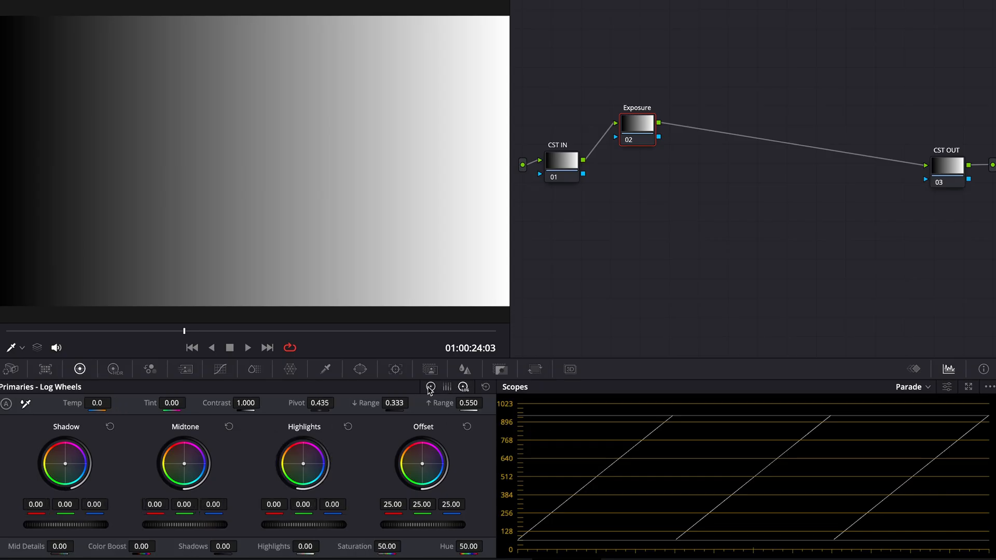
pyautogui.click(430, 386)
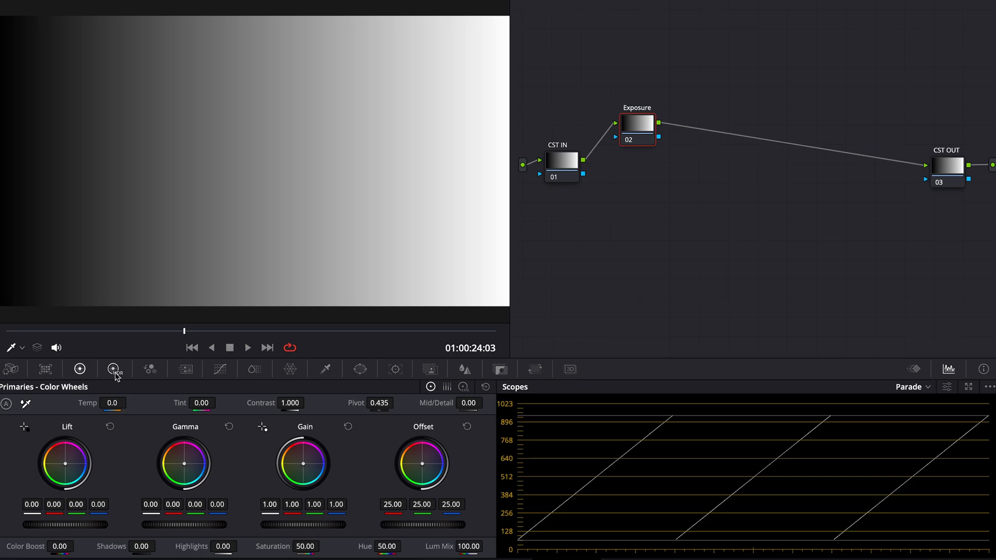
# Step: Show the HDR colour wheels and push the Black zone exposure up then down
pyautogui.click(115, 370)
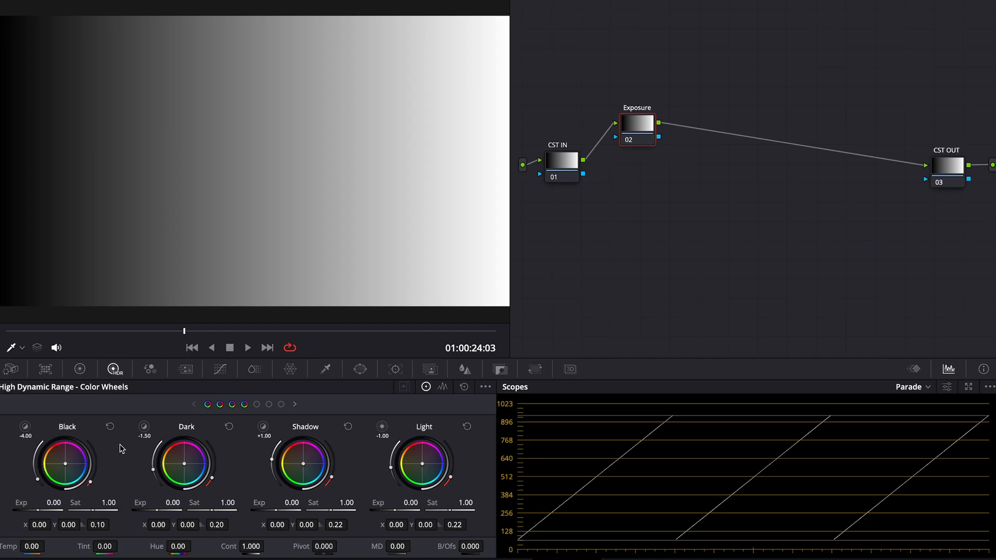
pyautogui.moveTo(282, 459)
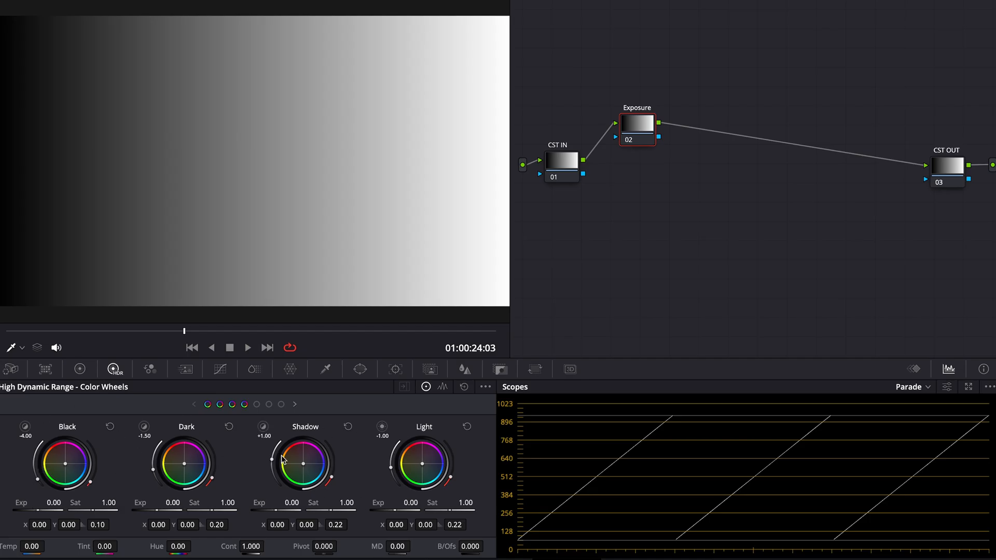
pyautogui.moveTo(194, 481)
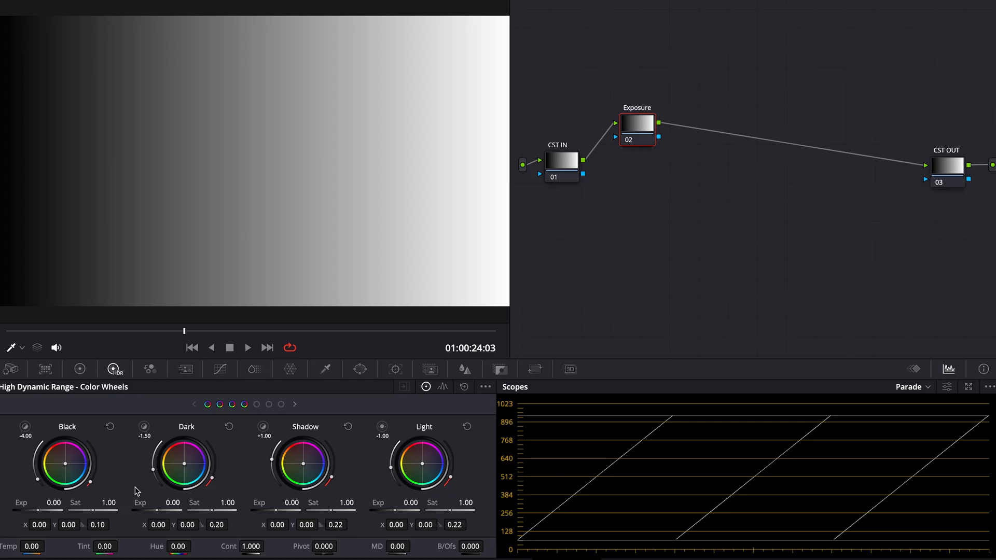
pyautogui.moveTo(38, 511)
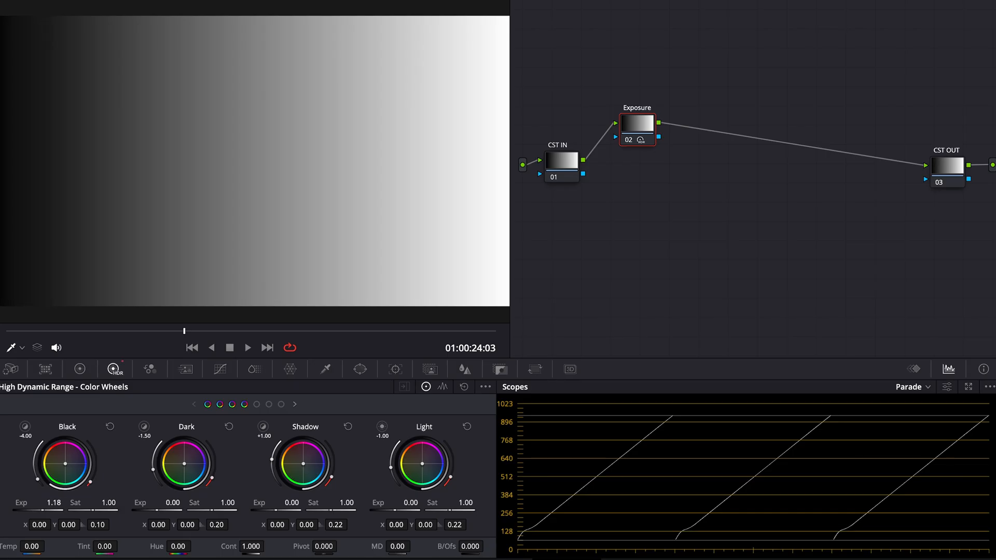
pyautogui.moveTo(62, 502); pyautogui.dragTo(50, 502)
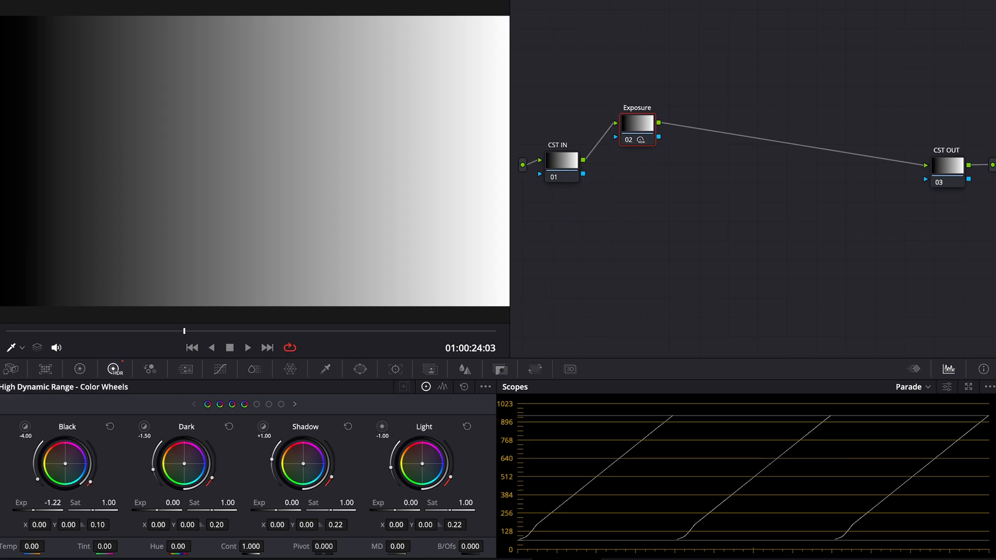
pyautogui.moveTo(54, 502); pyautogui.dragTo(39, 514)
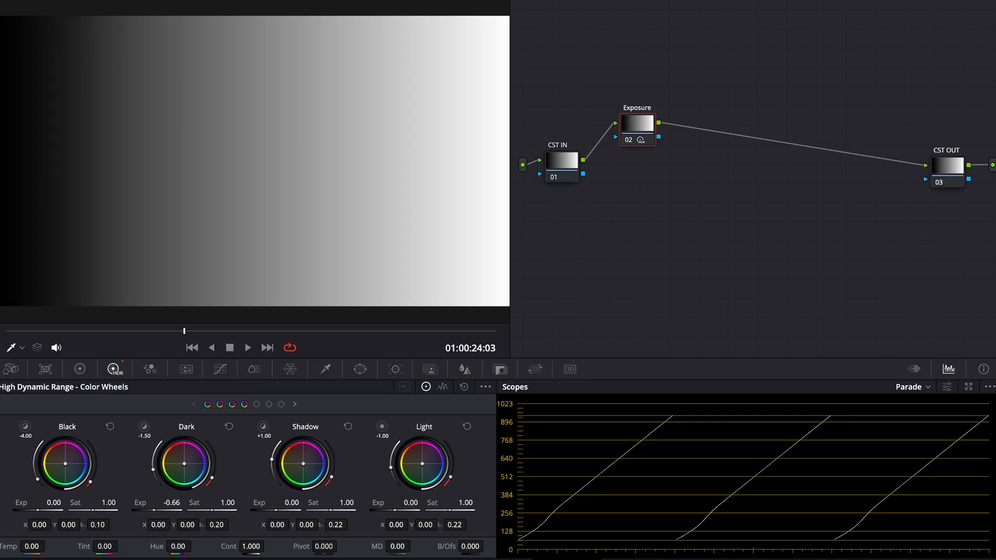
# Step: Test the Dark zone exposure around zero and raise the Shadow zone exposure
pyautogui.moveTo(181, 473); pyautogui.dragTo(186, 467)
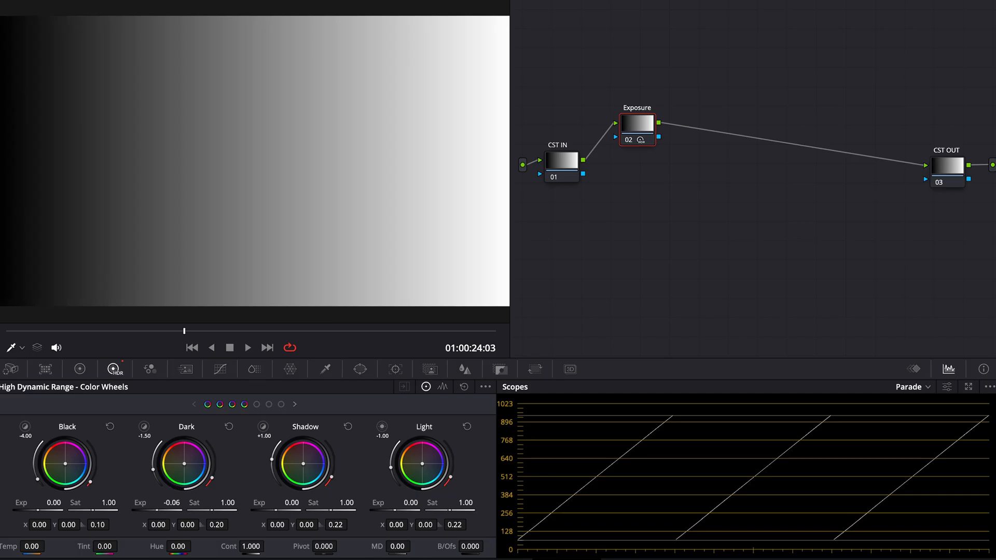
pyautogui.moveTo(186, 462); pyautogui.dragTo(191, 460)
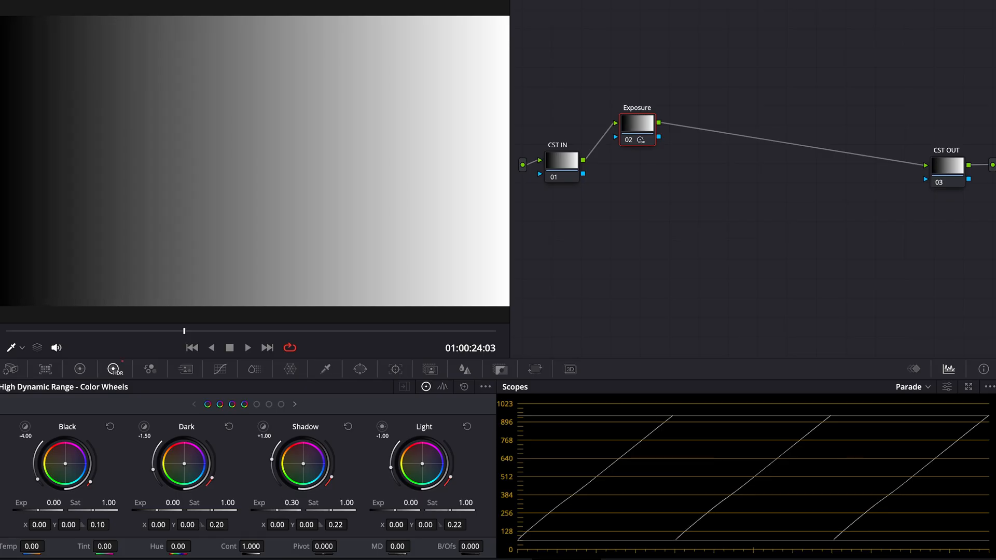
pyautogui.moveTo(292, 492); pyautogui.dragTo(304, 492)
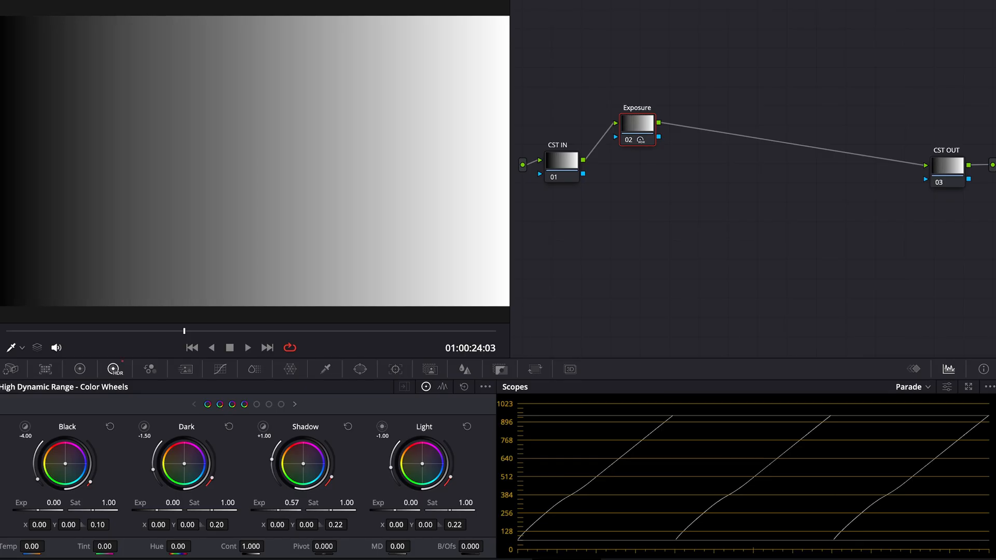
pyautogui.moveTo(302, 482); pyautogui.dragTo(299, 491)
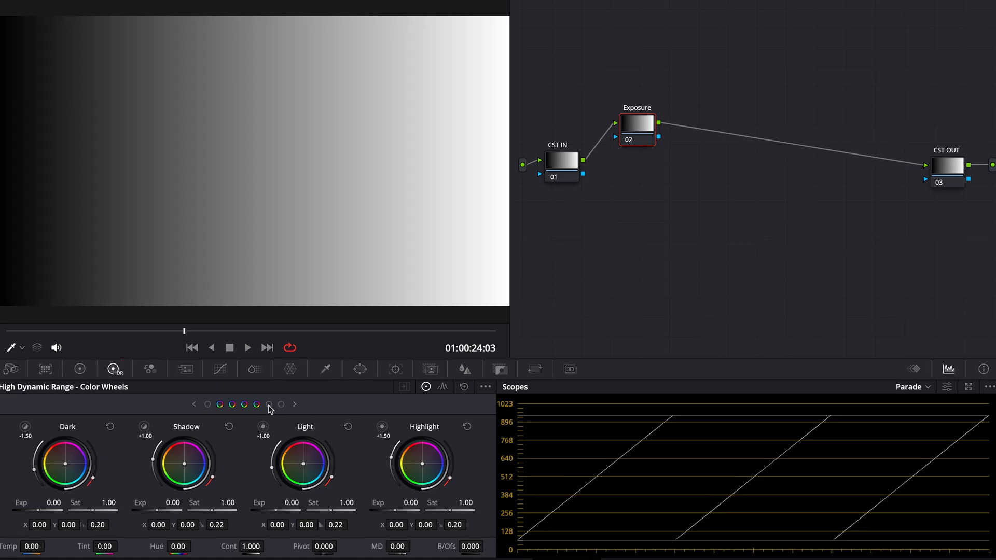
# Step: Show the Light/Highlight/Specular/Global wheels and raise Light exposure to about 1.06
pyautogui.click(294, 403)
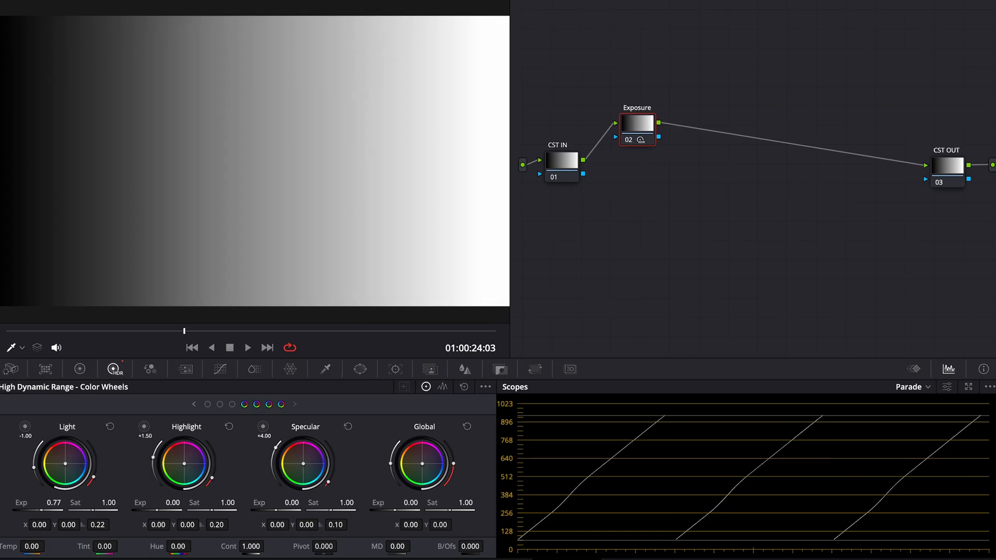
pyautogui.moveTo(48, 511); pyautogui.dragTo(57, 512)
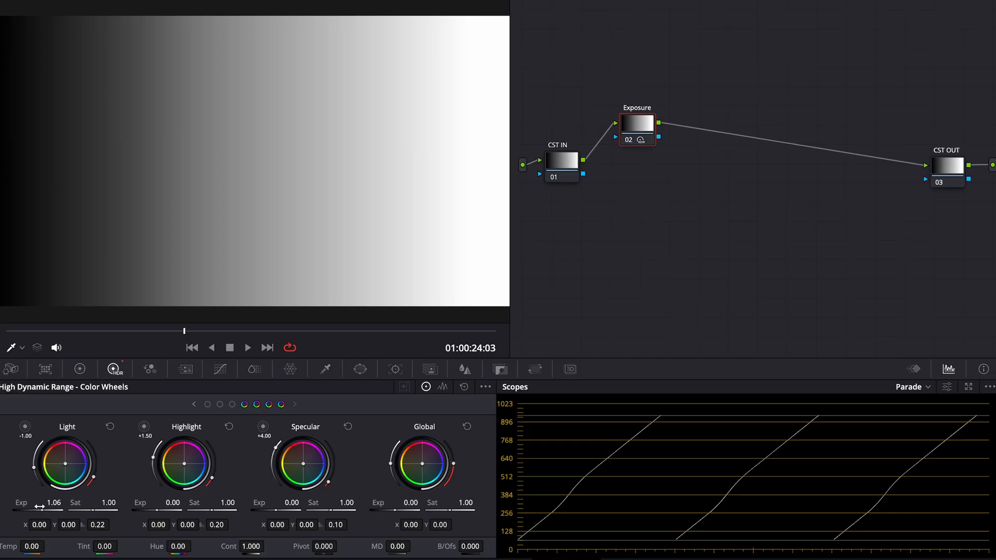
pyautogui.moveTo(54, 503); pyautogui.dragTo(42, 503)
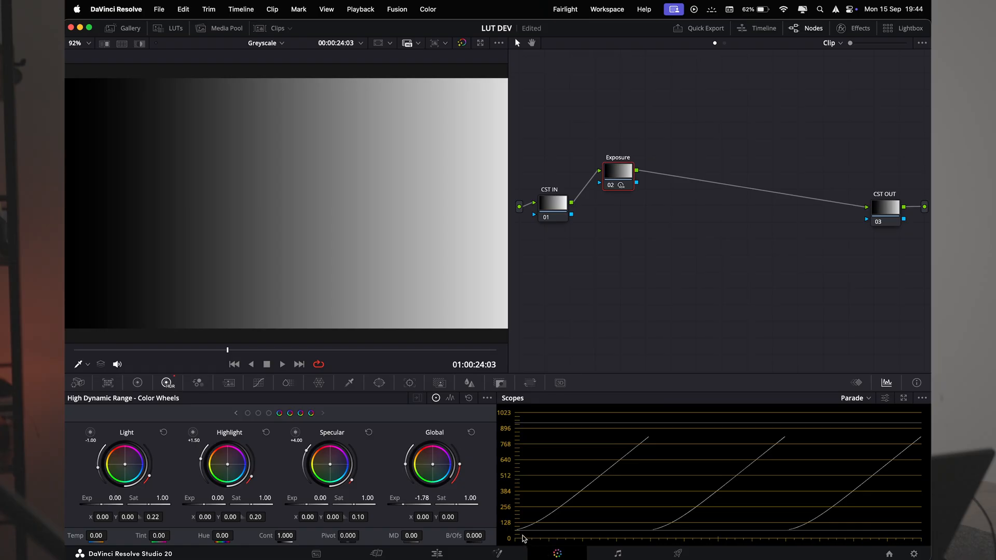
pyautogui.moveTo(518, 539)
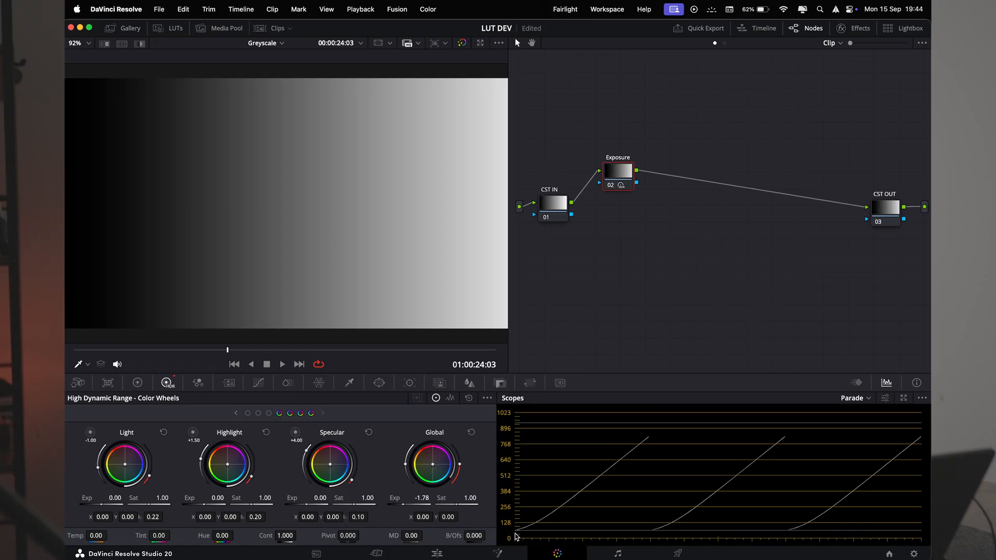
# Step: Return to the Primaries Color Wheels and reset the Lift adjustment
pyautogui.click(470, 432)
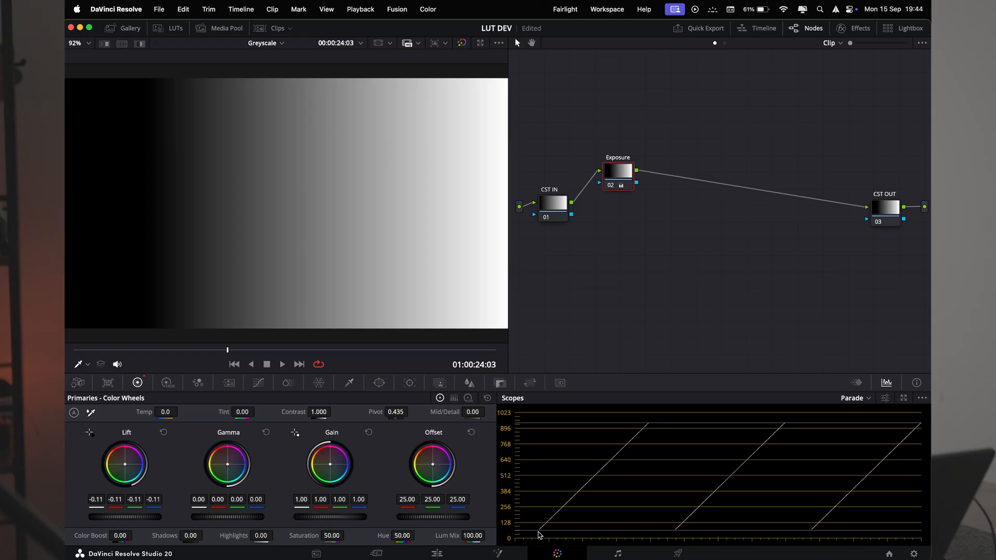
pyautogui.moveTo(520, 533)
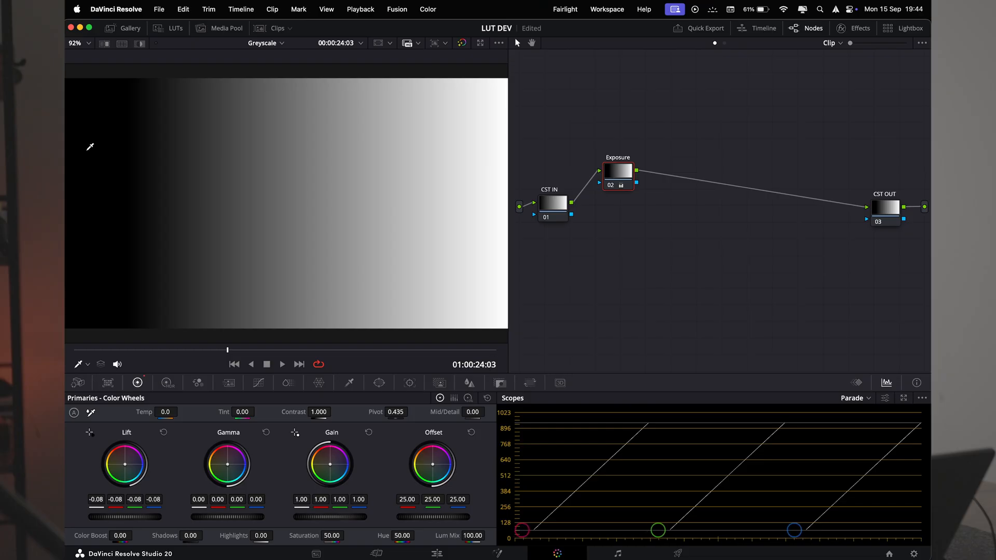
pyautogui.moveTo(89, 125)
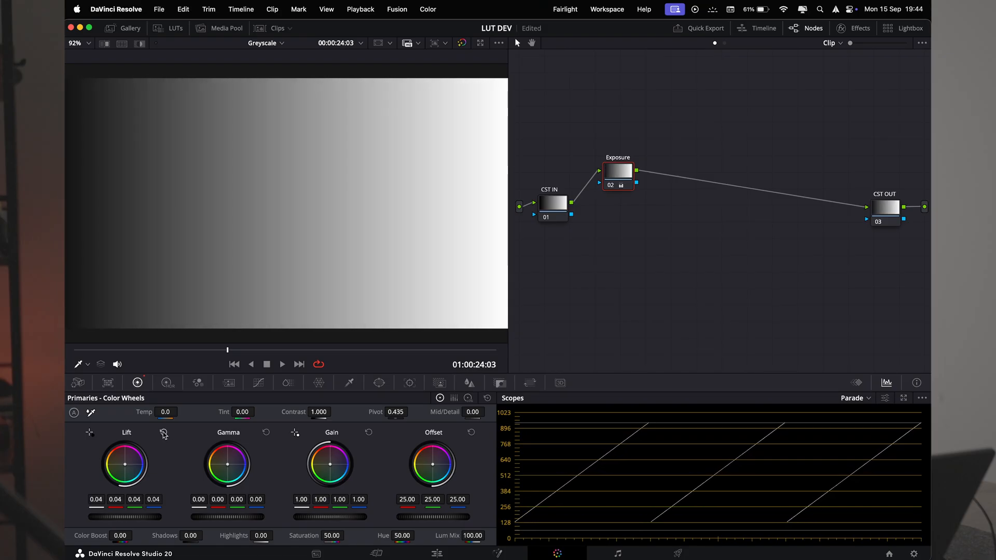
pyautogui.click(167, 383)
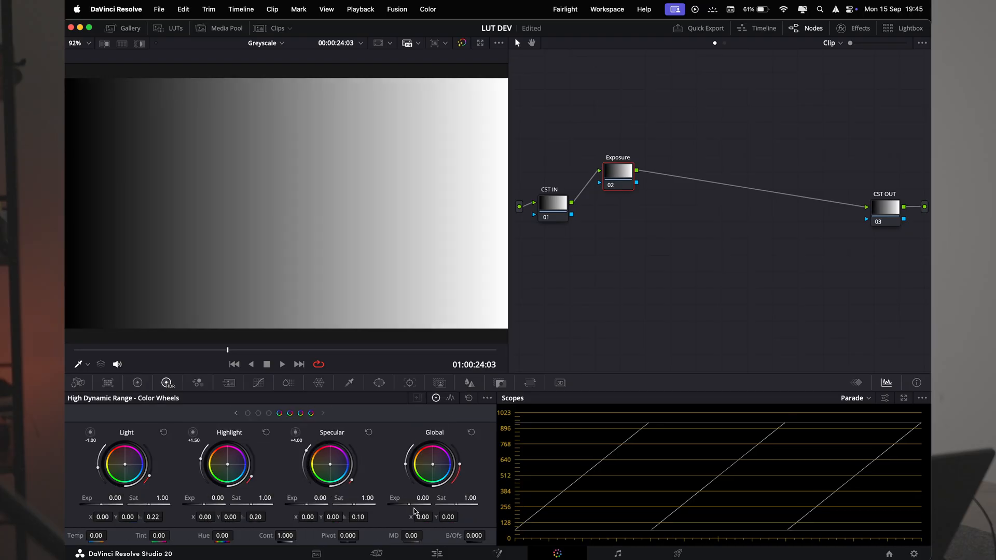